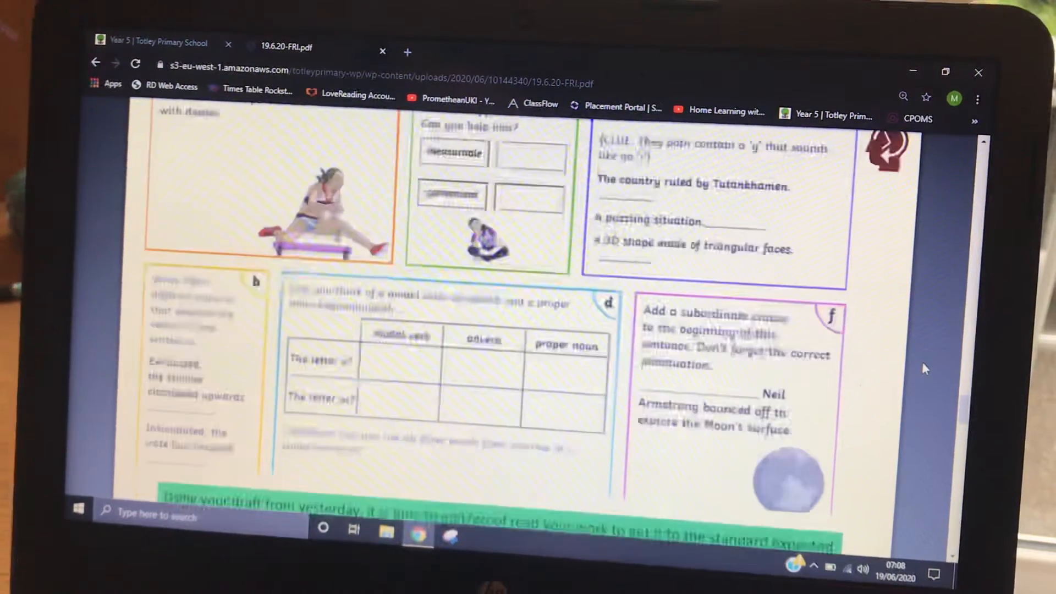
{"action": "scroll", "scroll_direction": "up", "scroll_amount": 3}
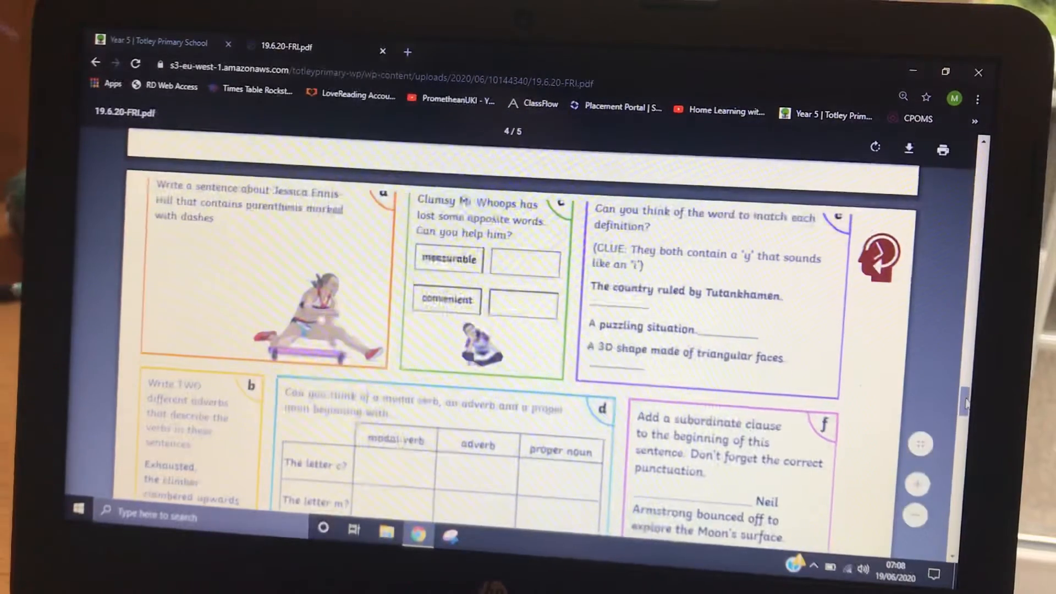
{"action": "scroll", "scroll_direction": "down", "scroll_amount": 3}
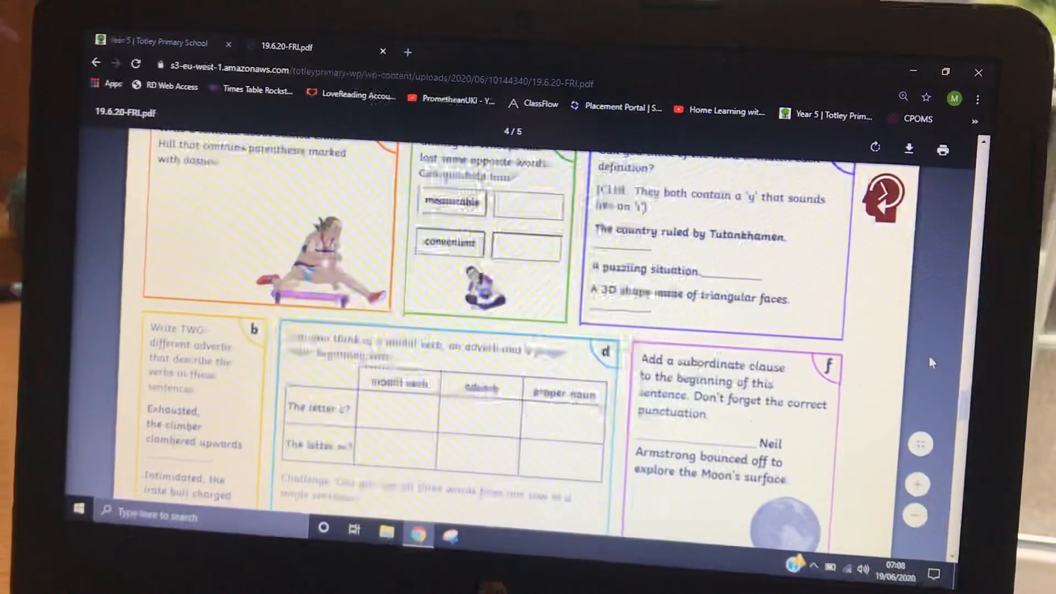
{"action": "scroll", "scroll_direction": "up", "scroll_amount": 3}
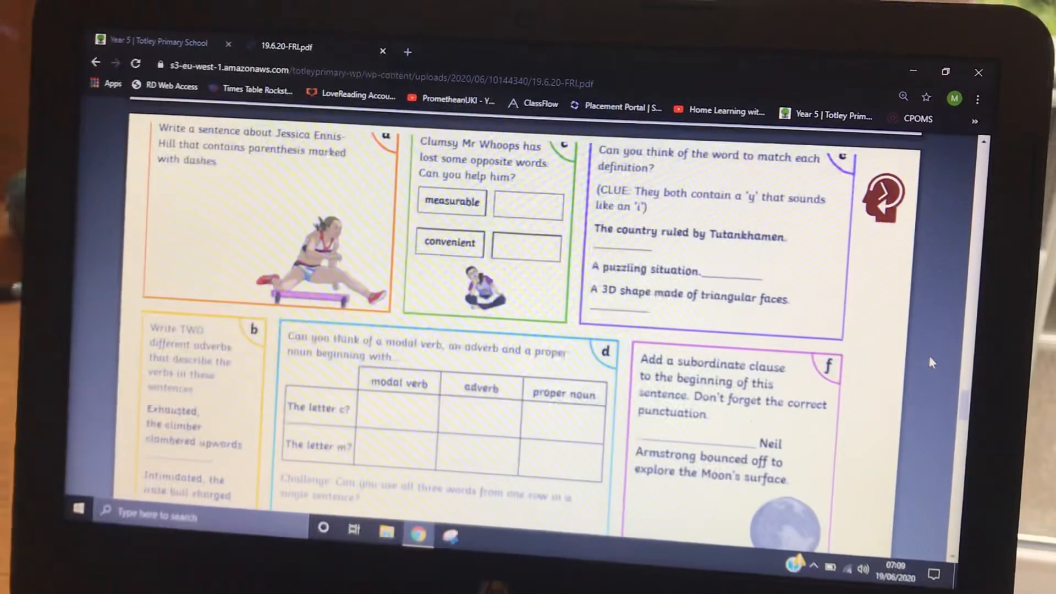
{"action": "scroll", "scroll_direction": "down", "scroll_amount": 3}
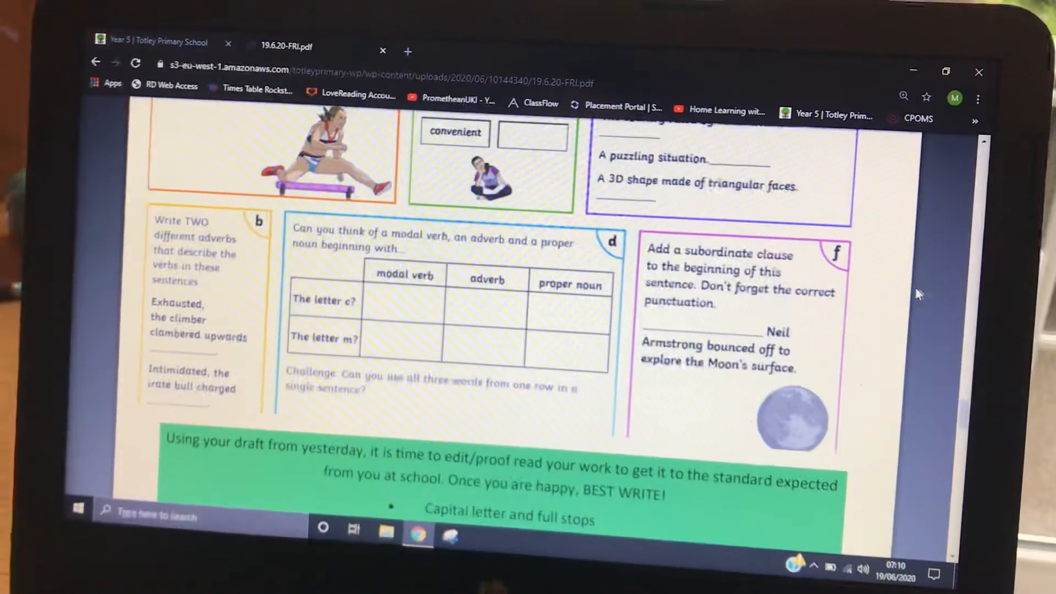
{"action": "scroll", "scroll_direction": "up", "scroll_amount": 3}
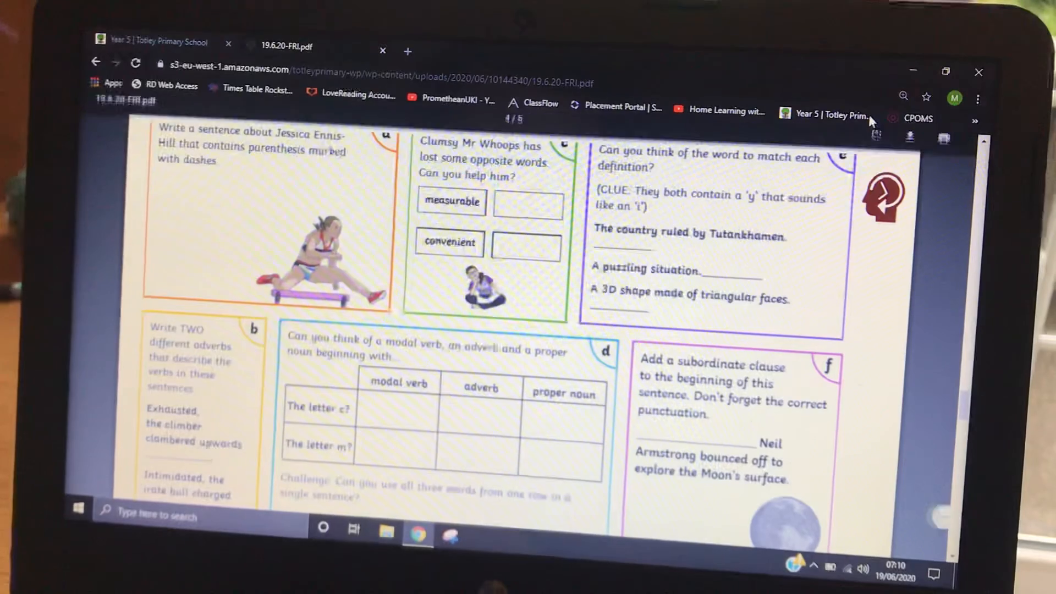
{"action": "mouse_move", "coordinate": [831, 115]}
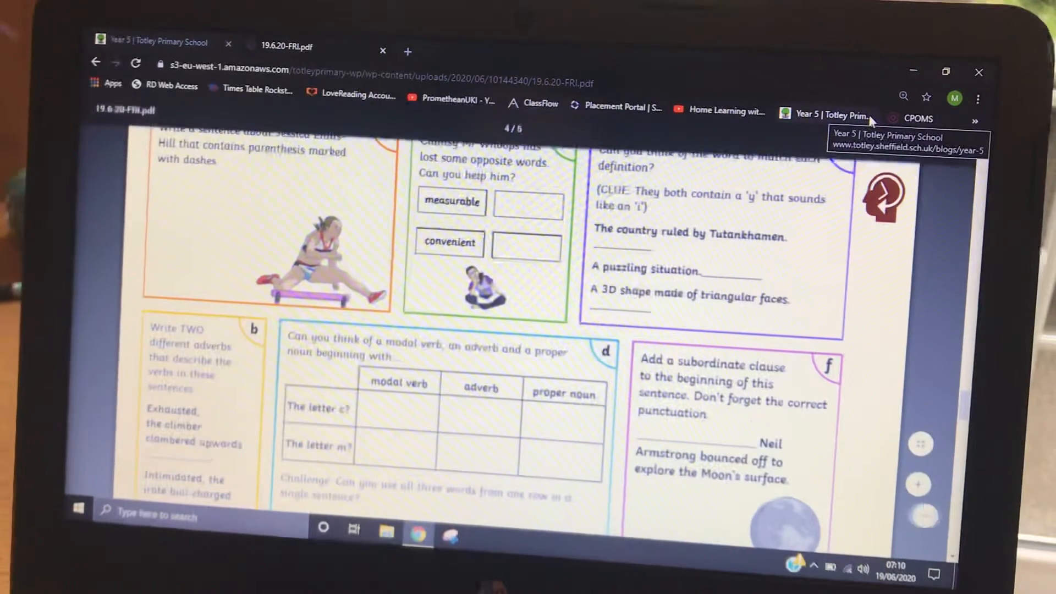
{"action": "scroll", "scroll_direction": "down", "scroll_amount": 3}
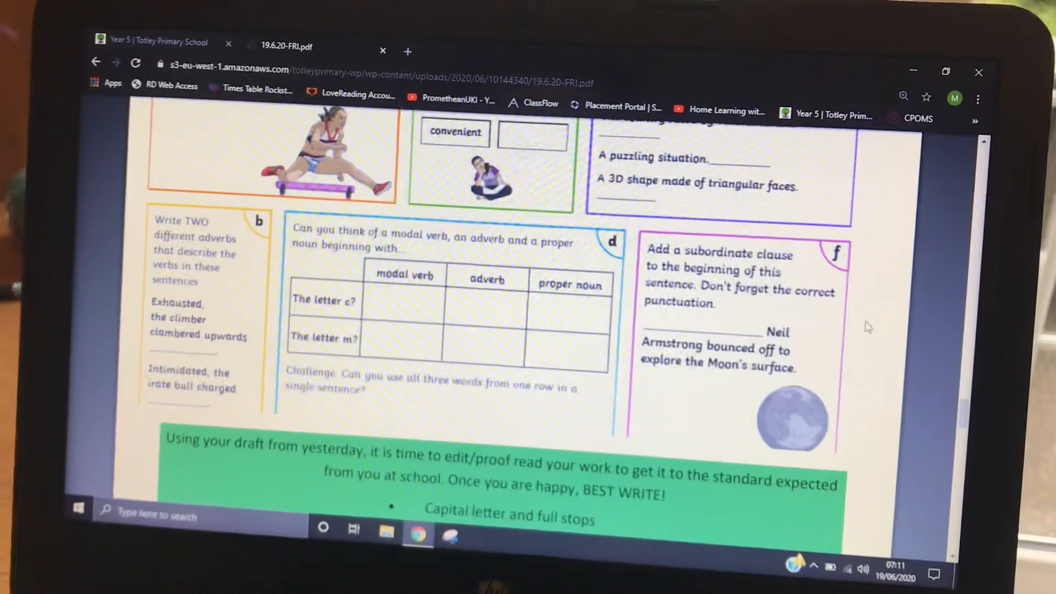
{"action": "scroll", "scroll_direction": "up", "scroll_amount": 3}
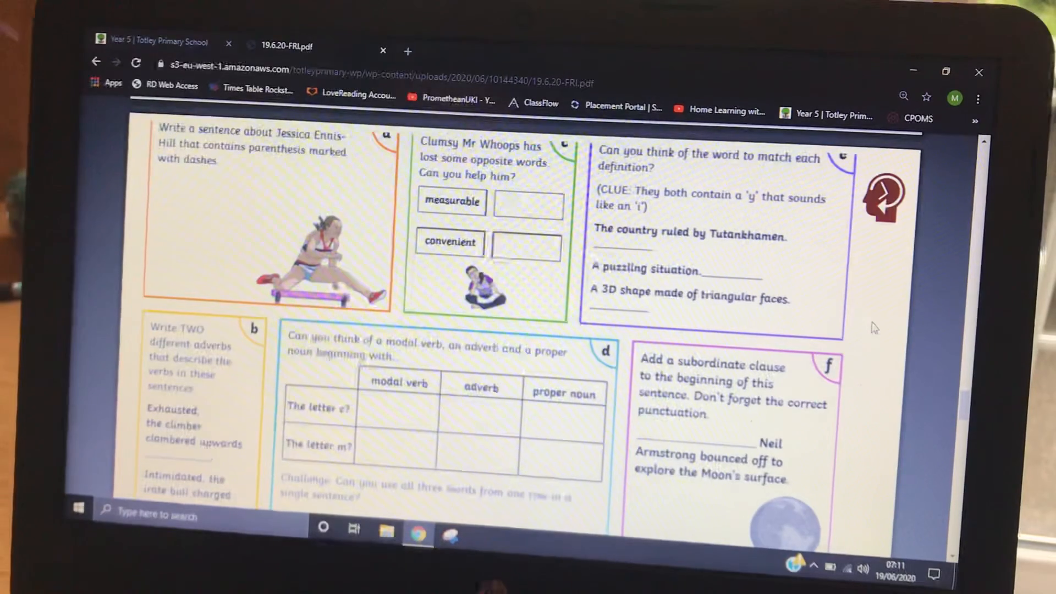
{"action": "scroll", "scroll_direction": "down", "scroll_amount": 3}
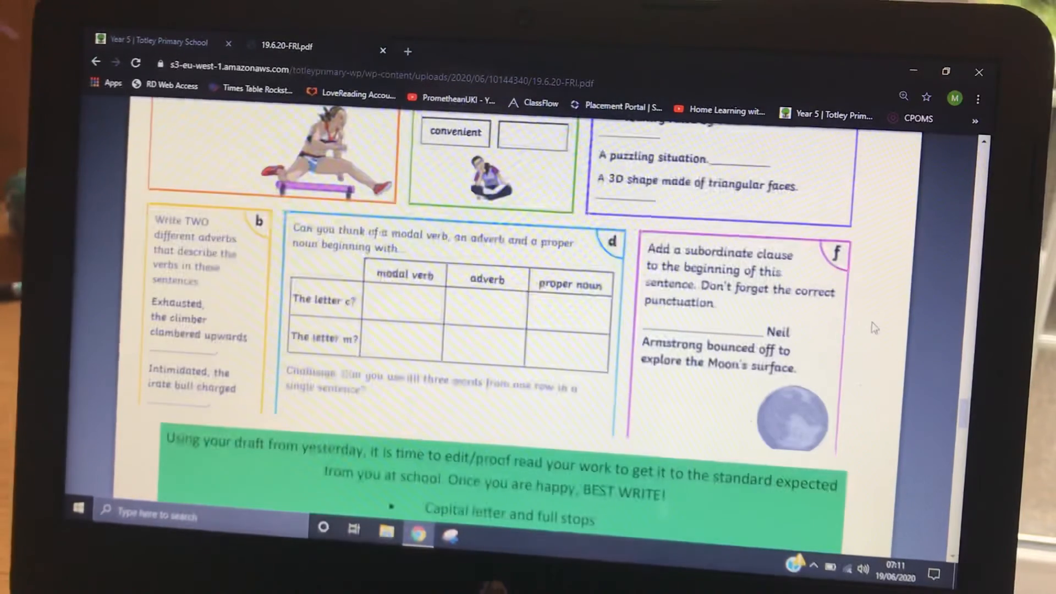